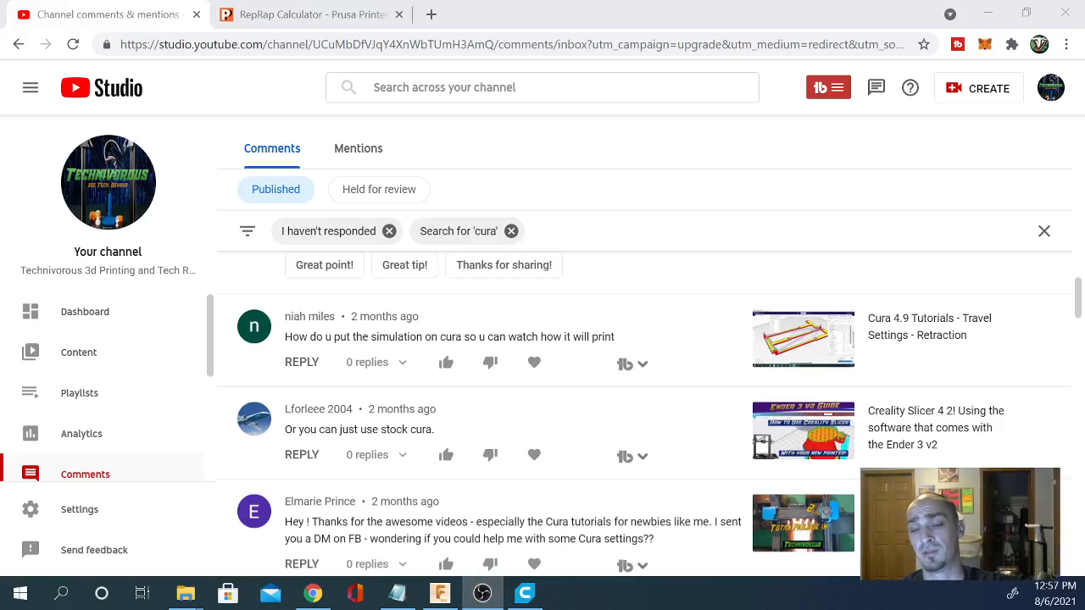
mouse_move(371, 332)
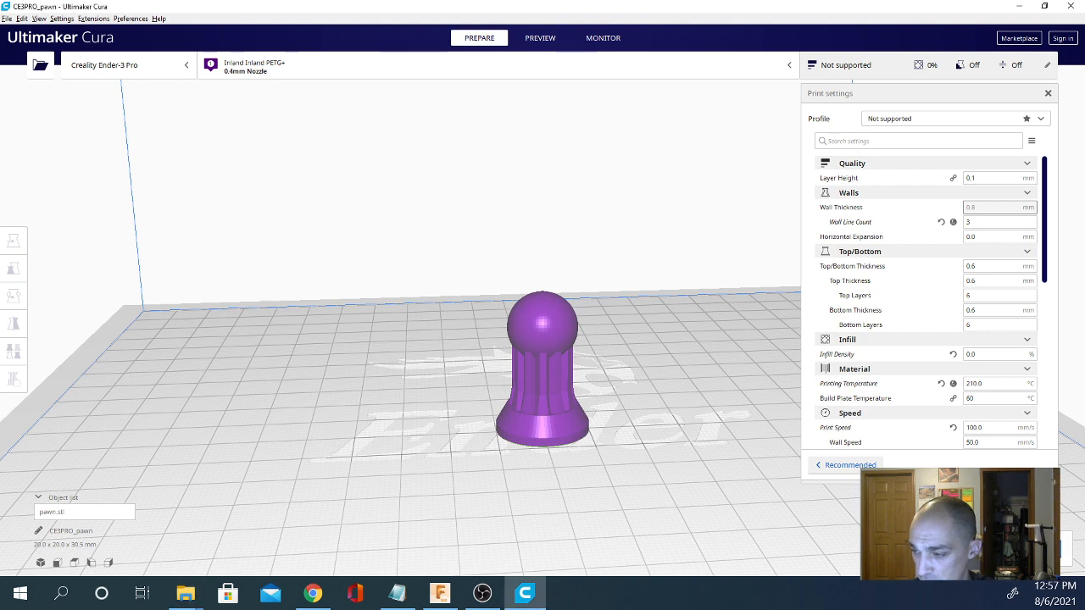
mouse_move(572, 39)
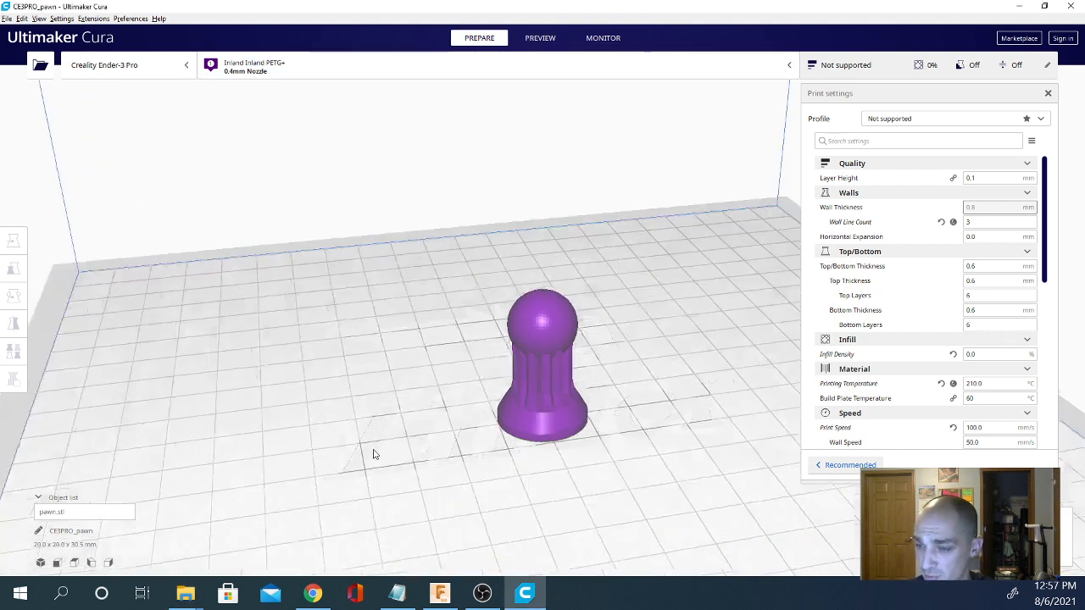
Switch to the layer Preview of the sliced pawn and zoom in.
click(539, 38)
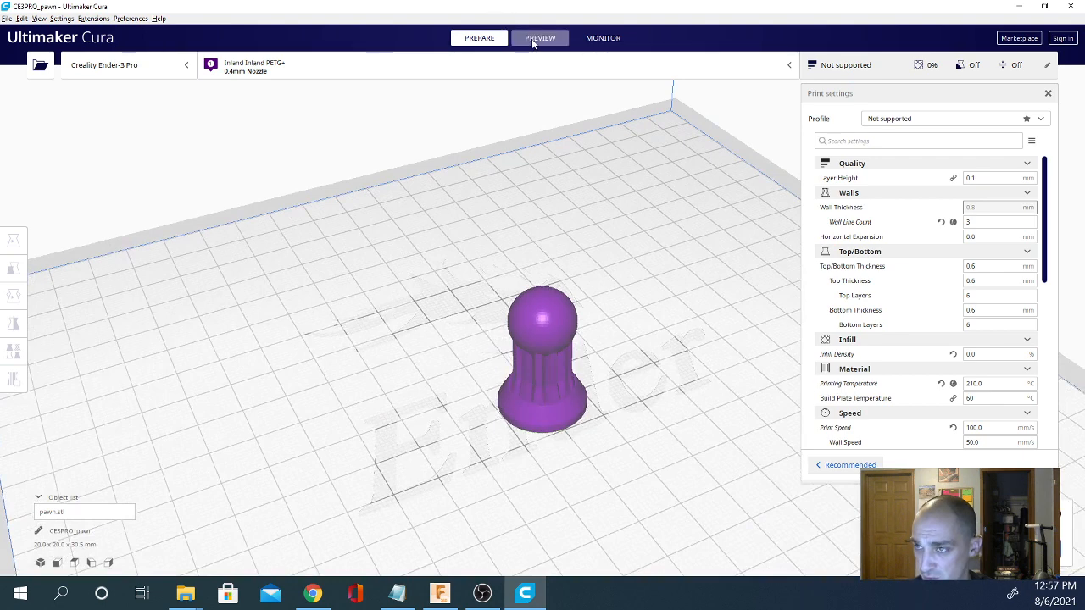
click(539, 37)
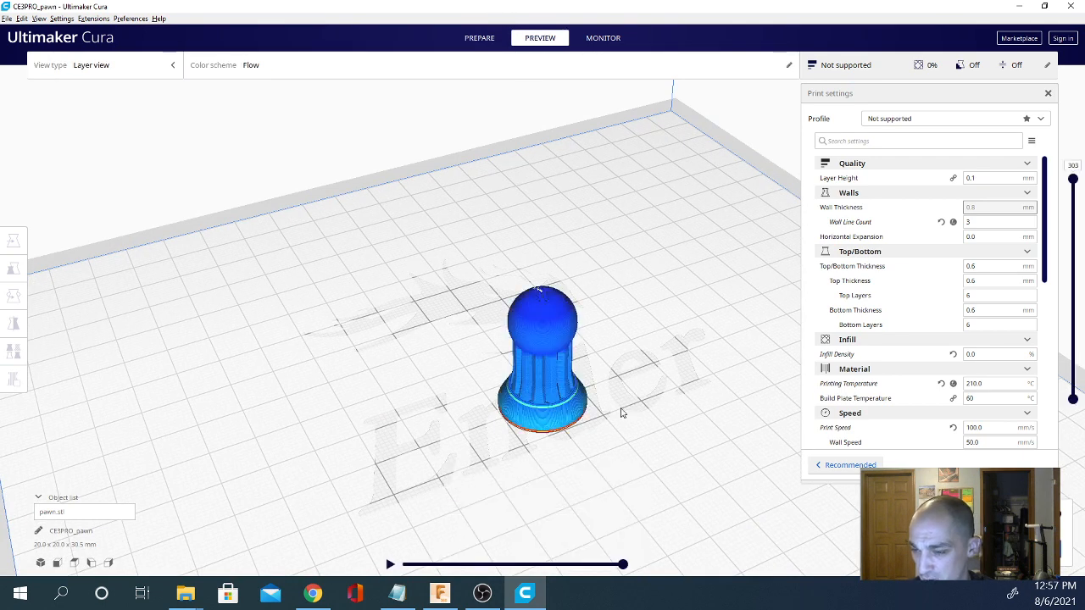
scroll(up, 3)
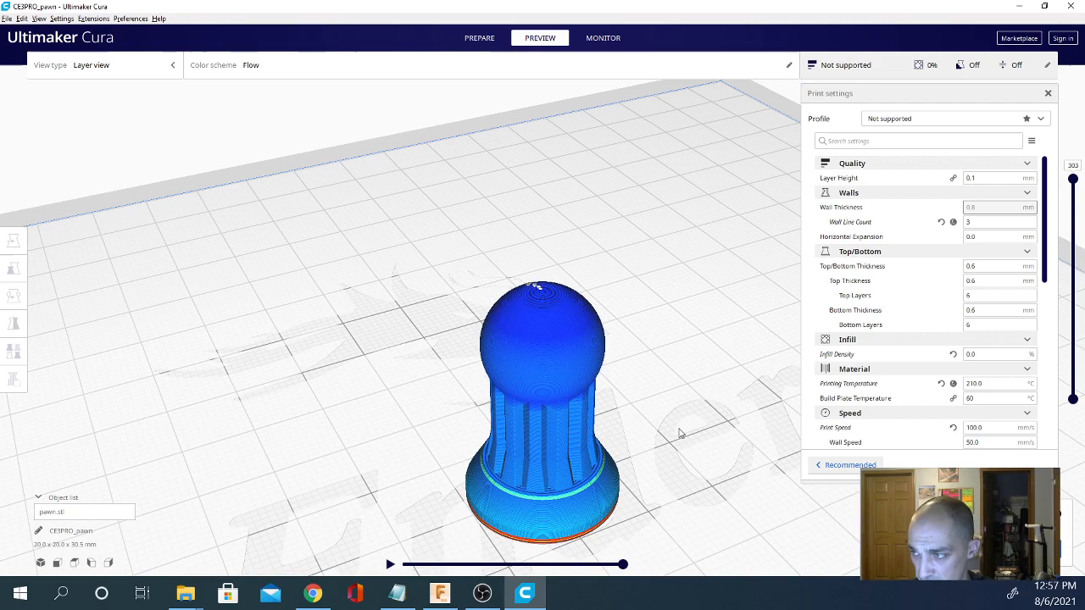
Cut the preview down to layer 1 and rewind the path simulation to its start.
drag(678, 432, 593, 355)
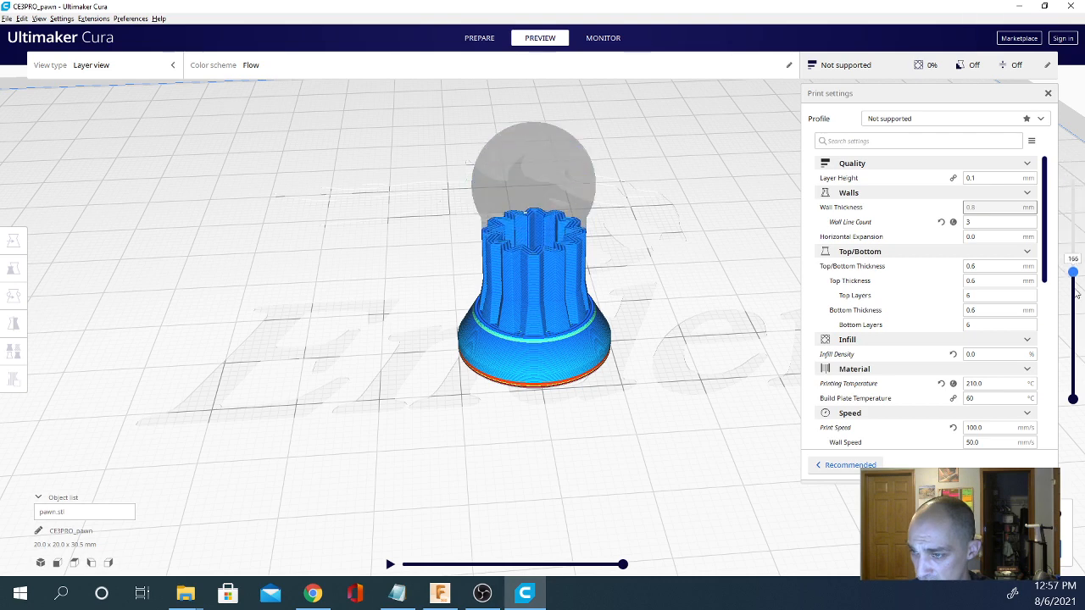
drag(1072, 272, 1072, 369)
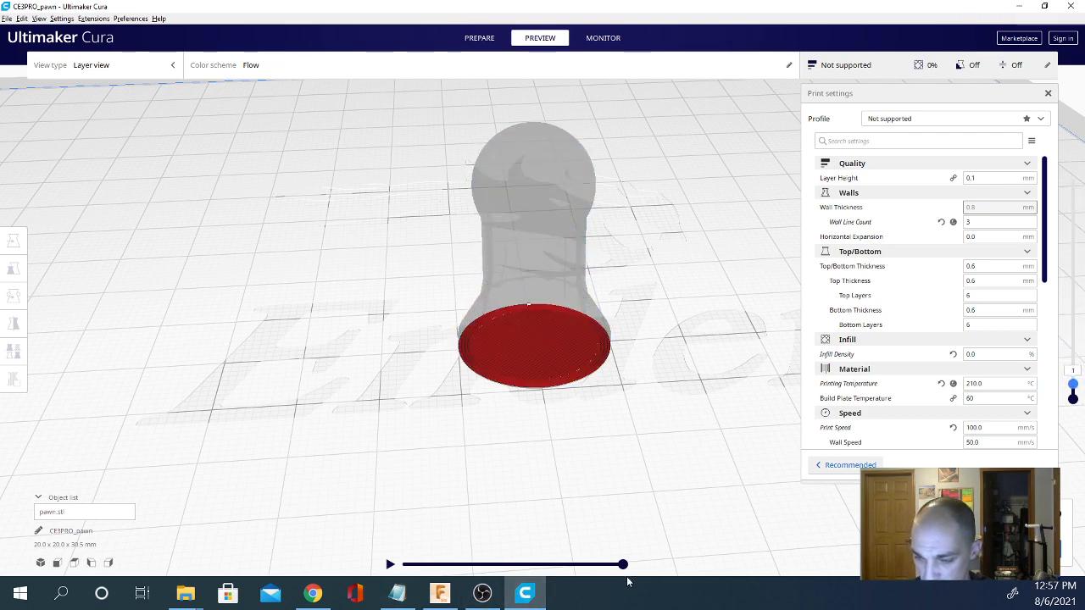
drag(623, 564, 403, 564)
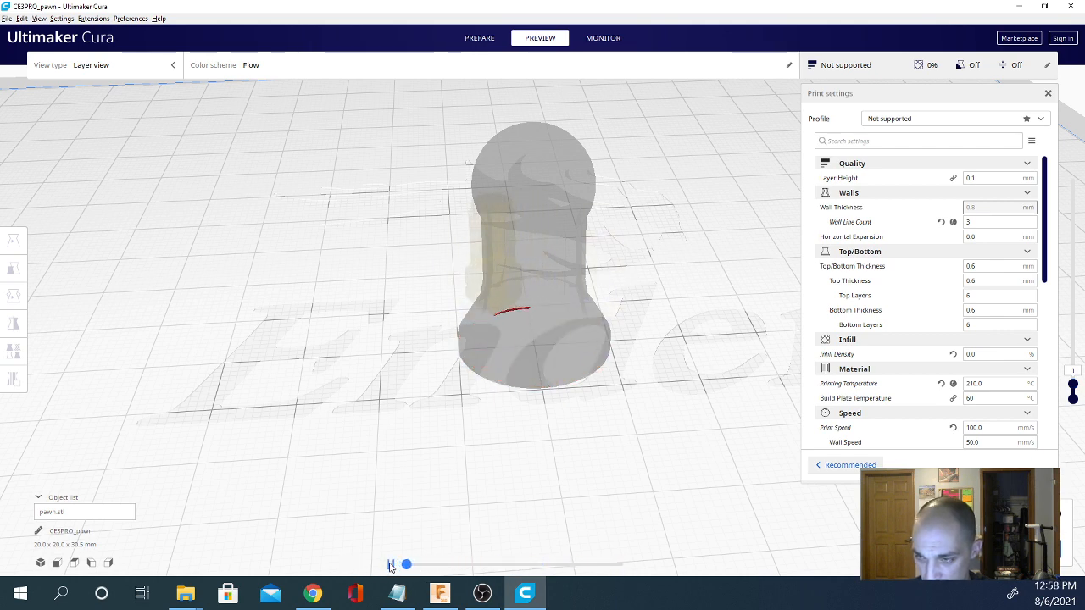
Advance layer 1's path simulation around the base wall, then raise the preview to layer 23.
drag(406, 563, 413, 564)
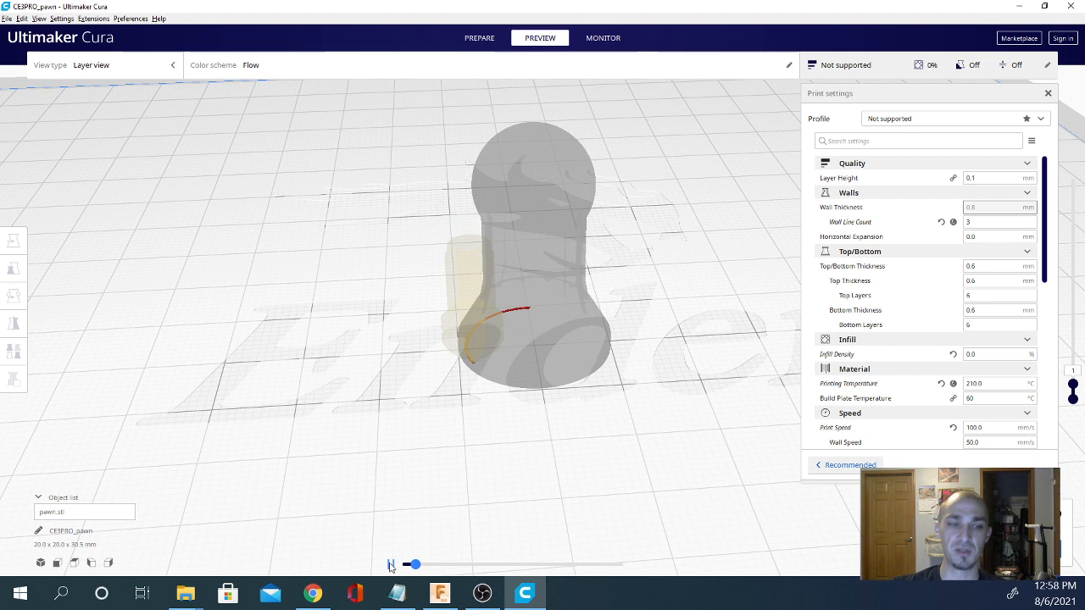
drag(413, 564, 424, 564)
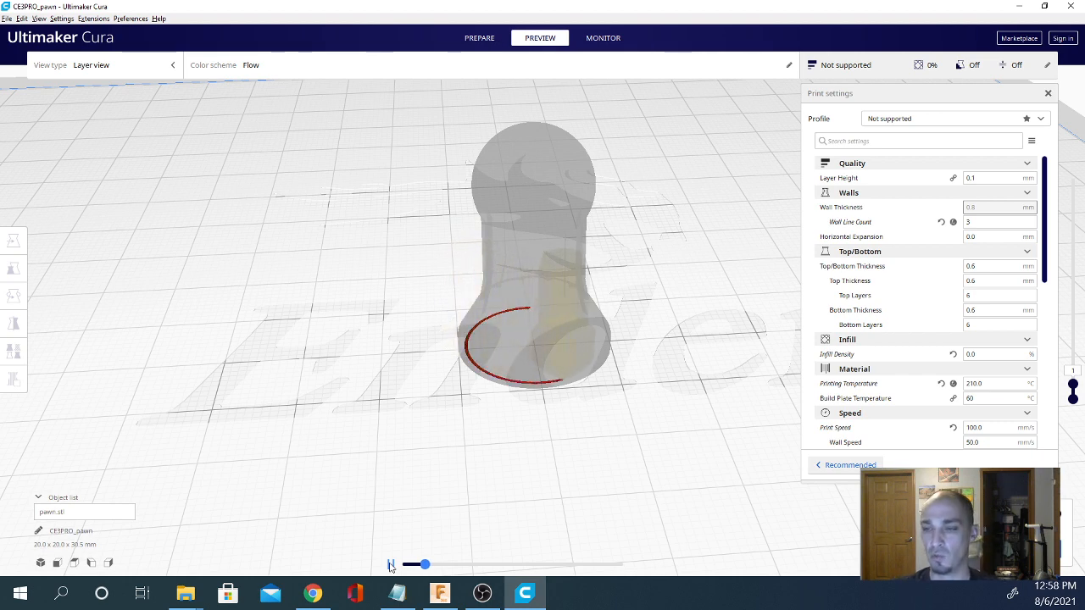
drag(423, 565, 436, 564)
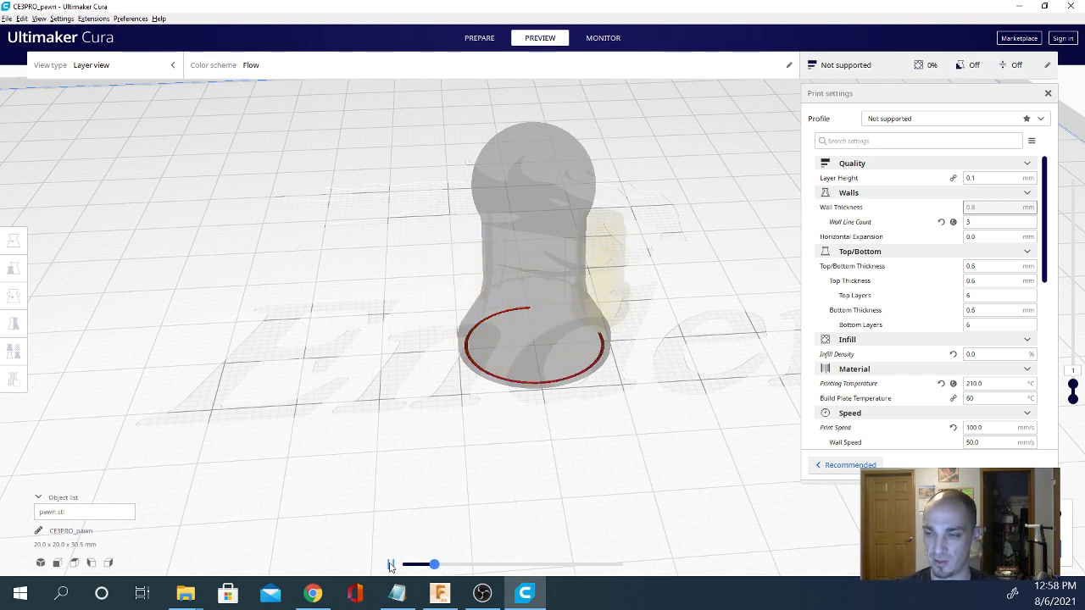
click(391, 564)
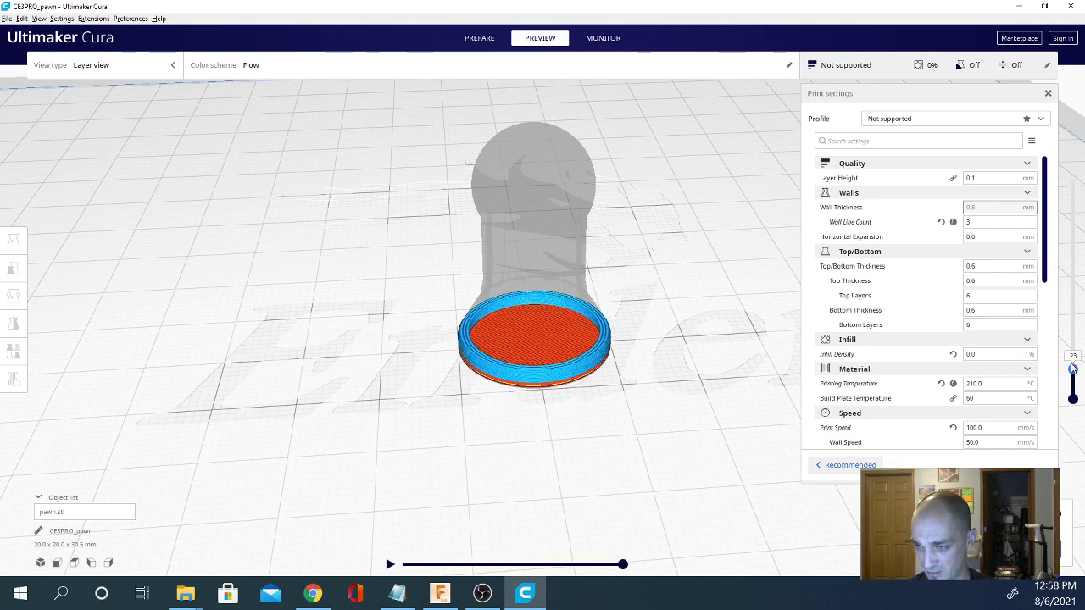
Rewind layer 23's path simulation to the start and scrub it forward.
drag(623, 563, 402, 563)
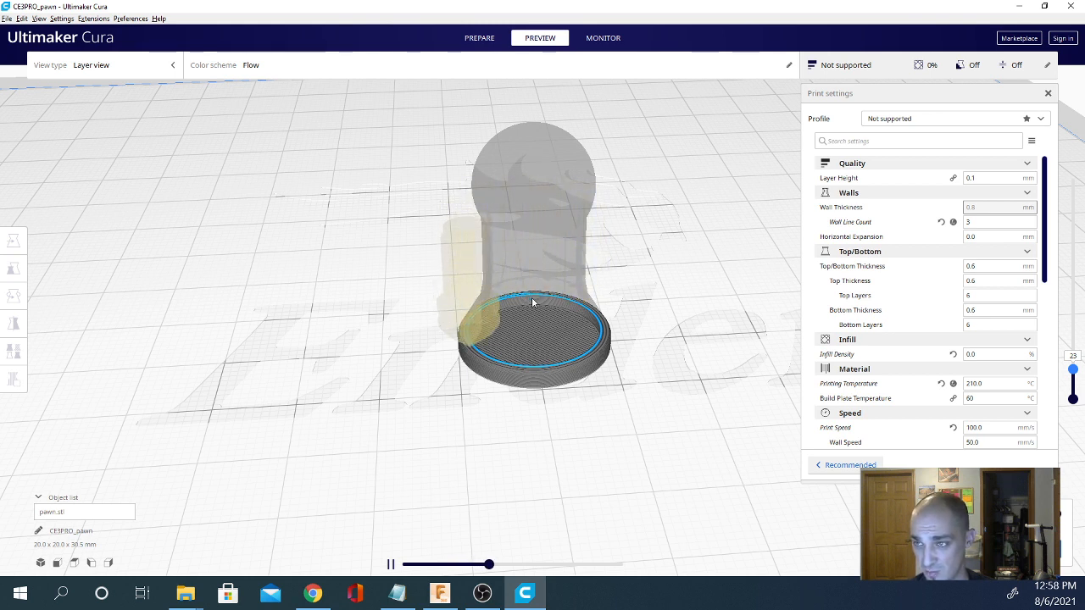
drag(472, 563, 623, 564)
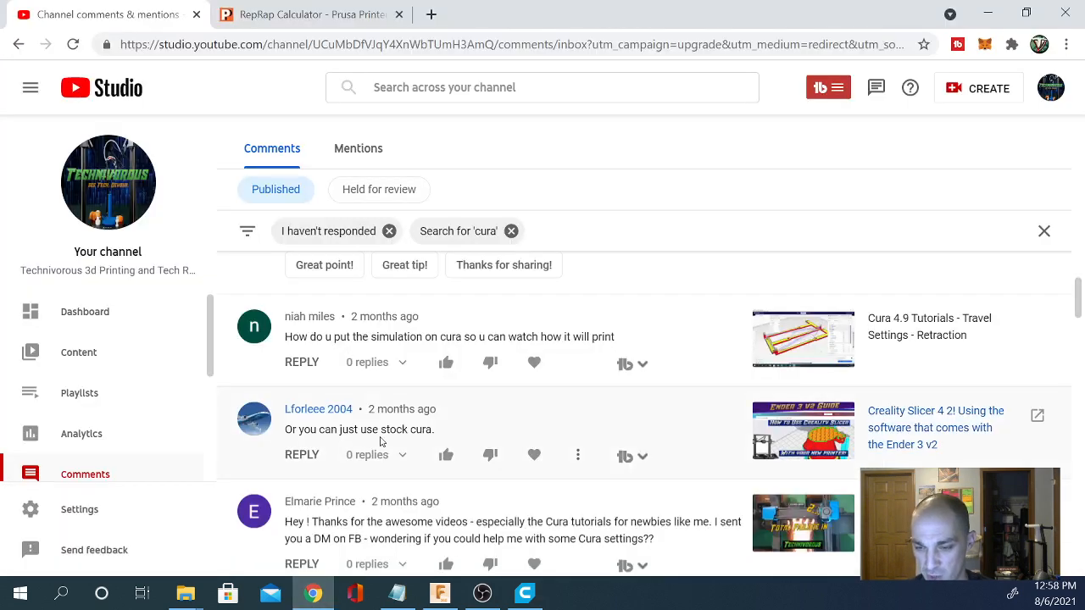
scroll(down, 3)
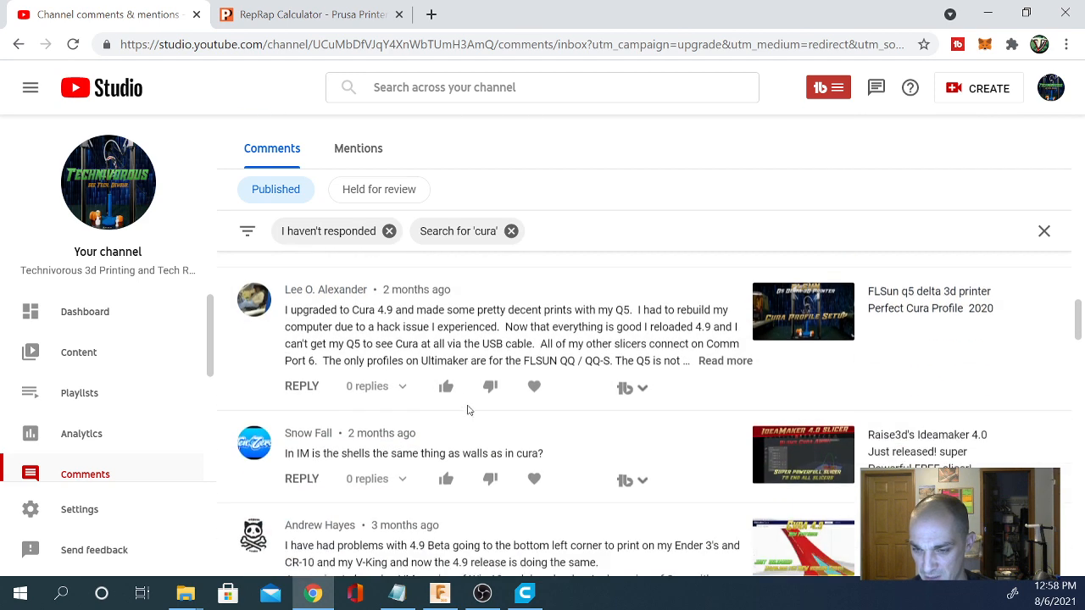
scroll(down, 3)
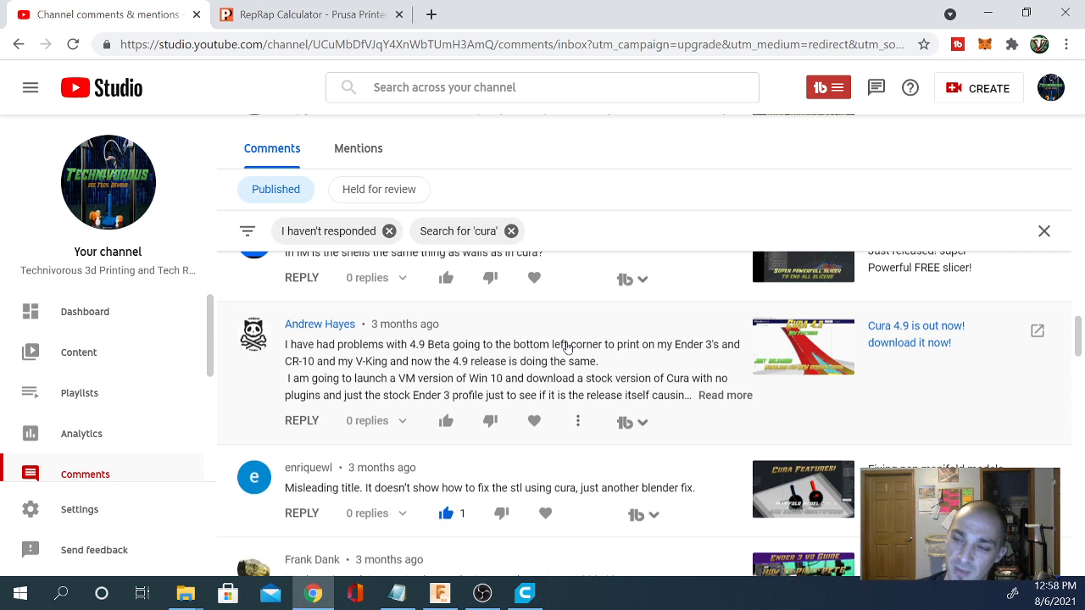
mouse_move(429, 419)
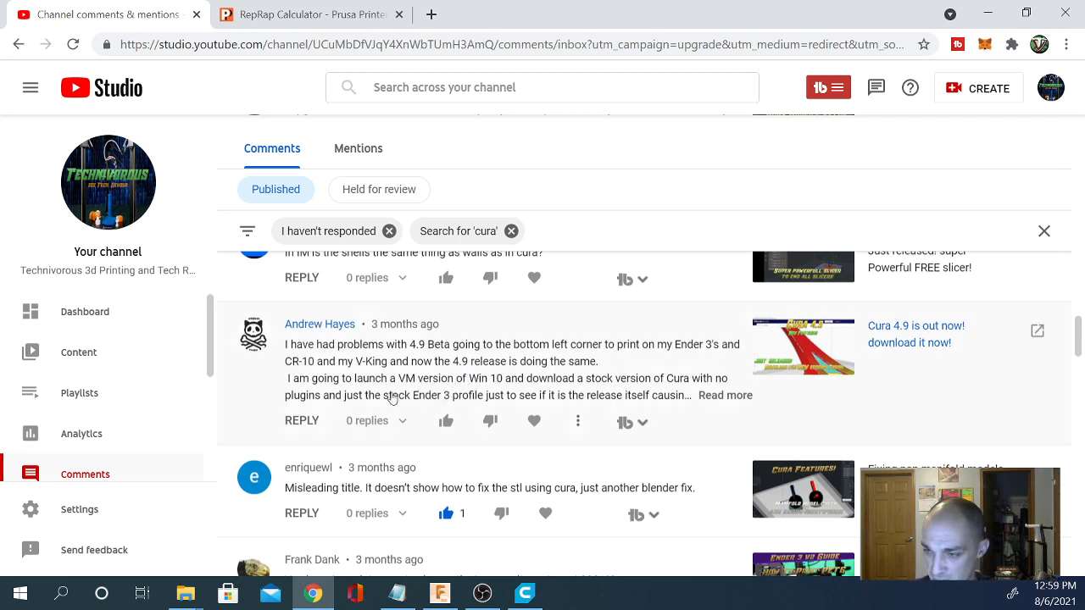
mouse_move(400, 366)
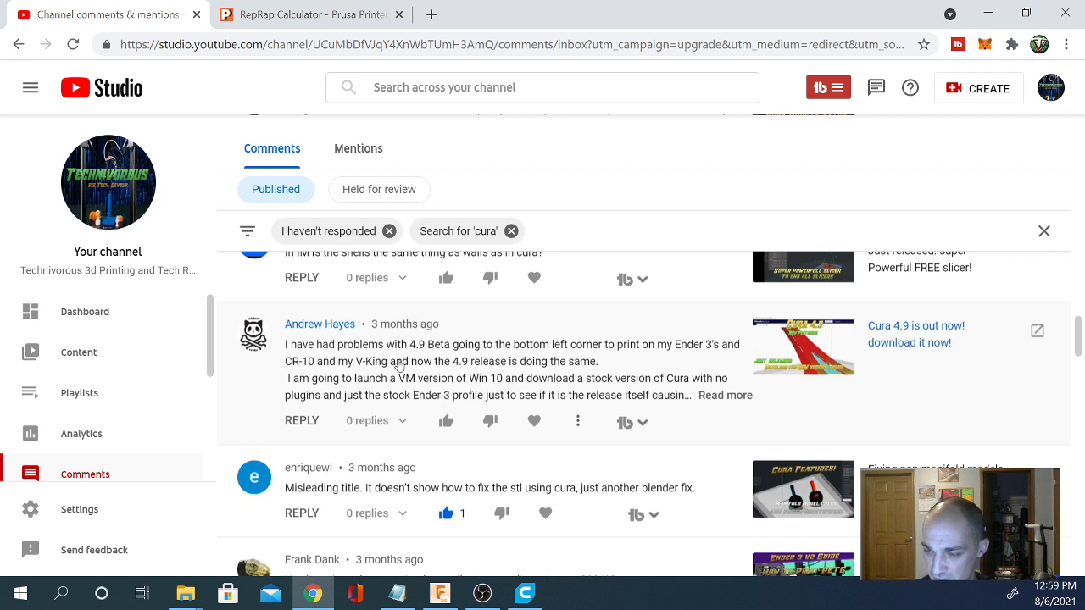
mouse_move(312, 347)
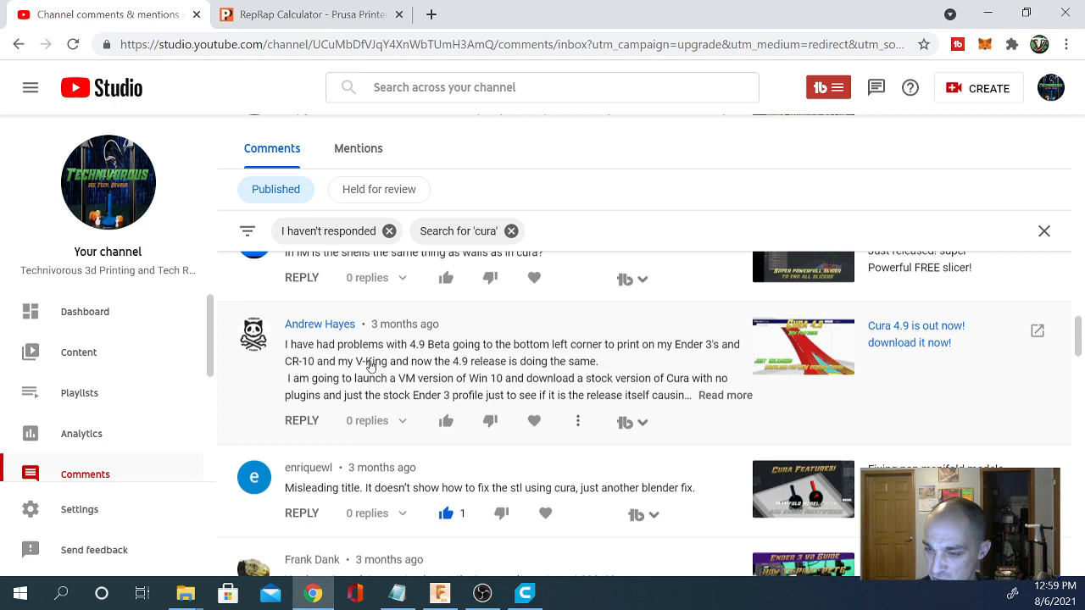
click(524, 593)
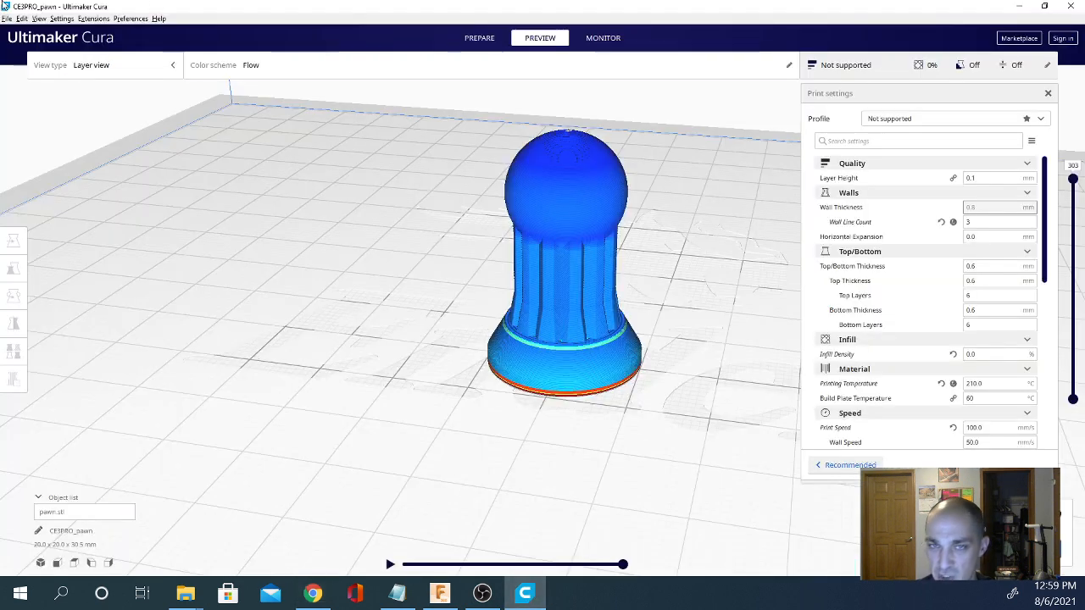
Open Configure Cura's Printers list and the Creality Ender-3 Pro's machine settings.
click(136, 18)
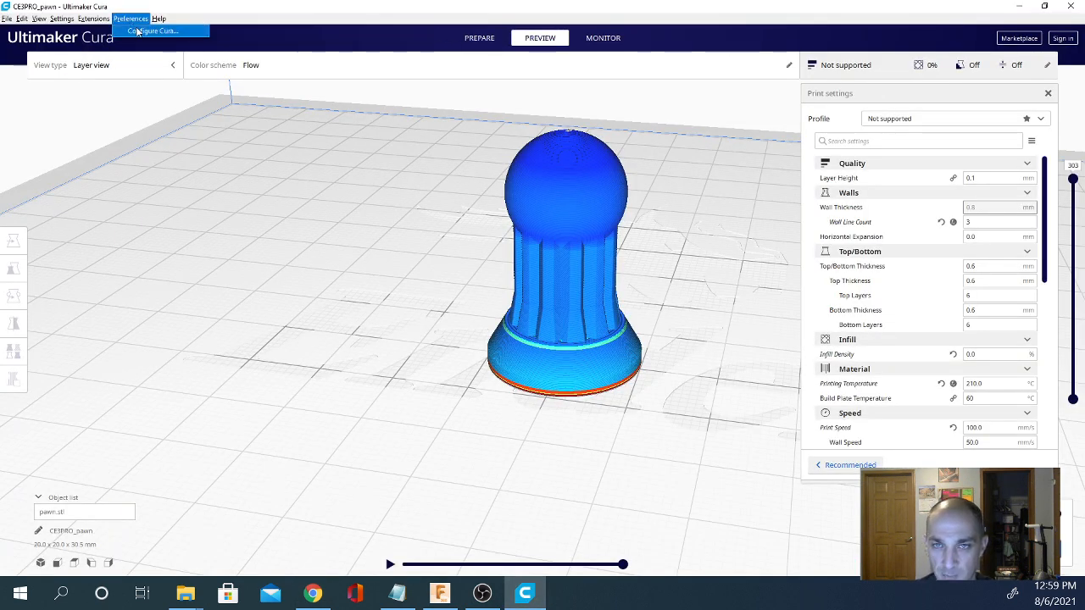
click(161, 28)
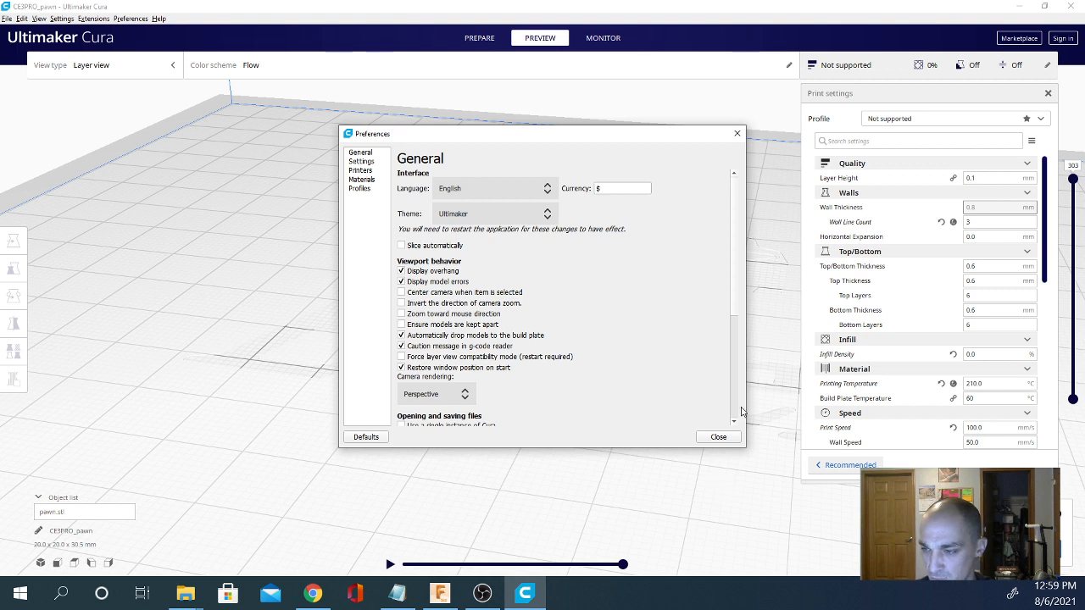
click(361, 161)
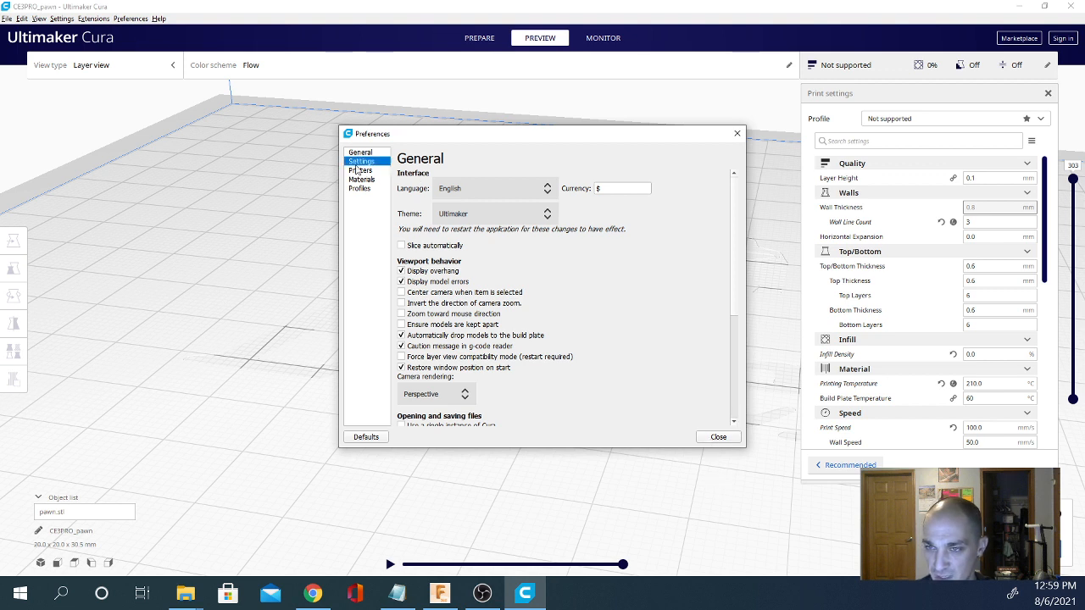
click(360, 169)
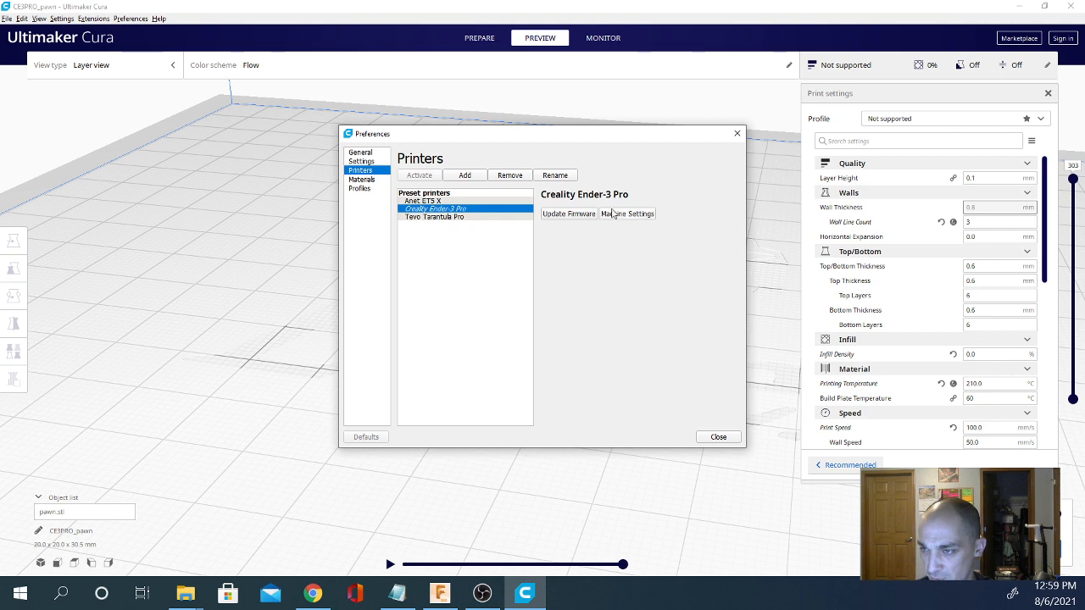
click(627, 213)
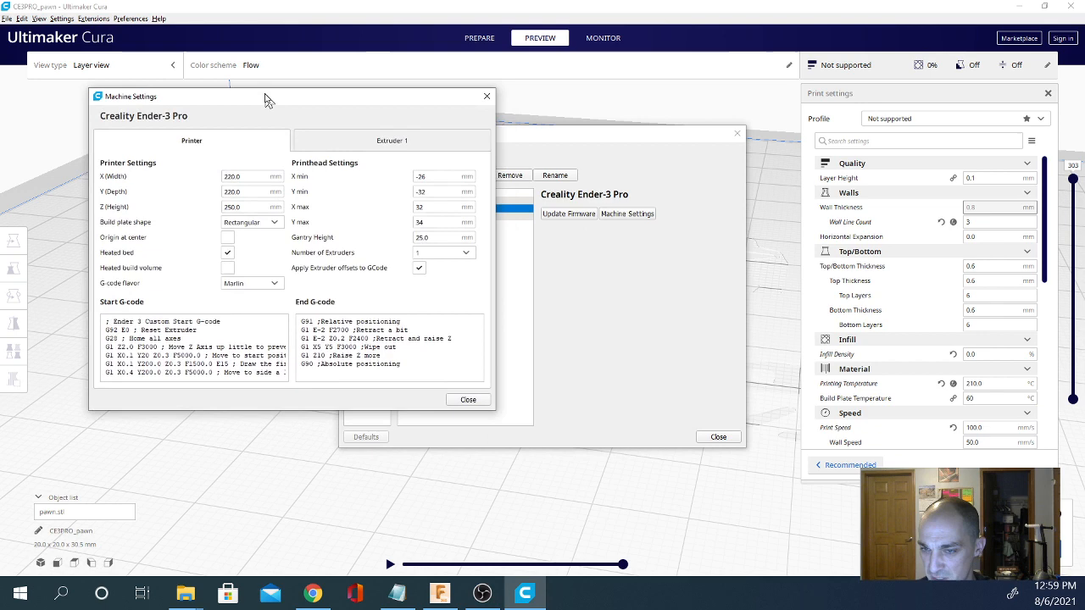
Uncheck Origin at center for the Creality Ender-3 Pro and close Machine Settings.
drag(267, 96, 267, 84)
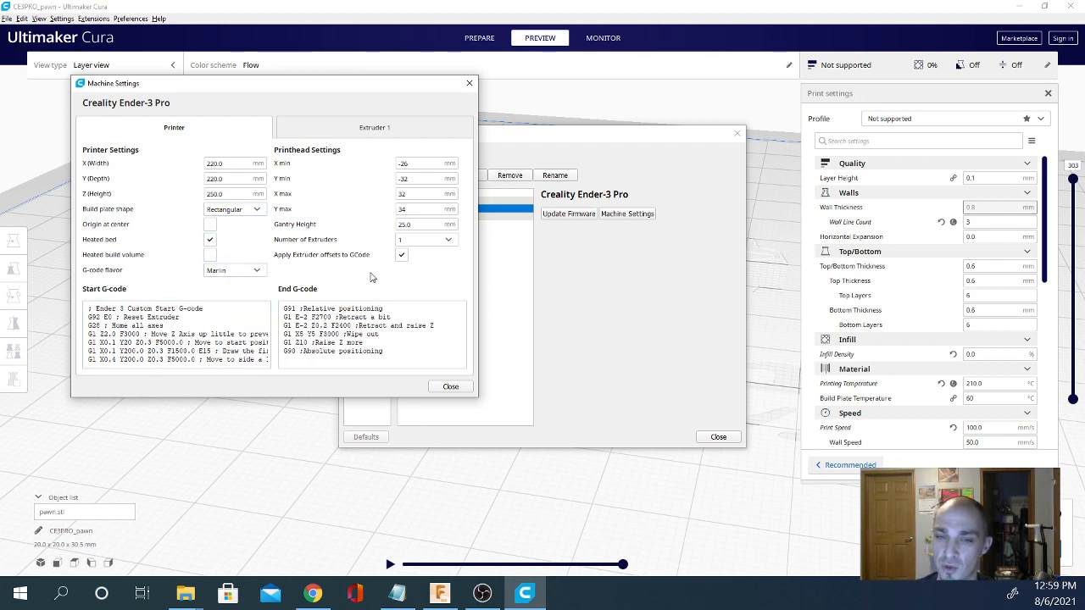
mouse_move(481, 294)
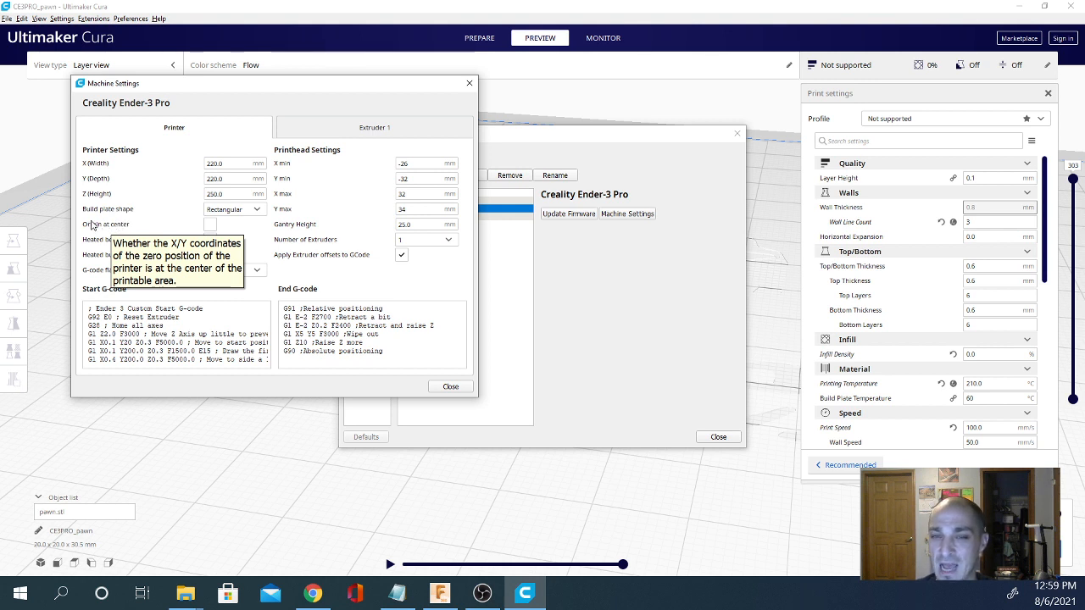
click(210, 239)
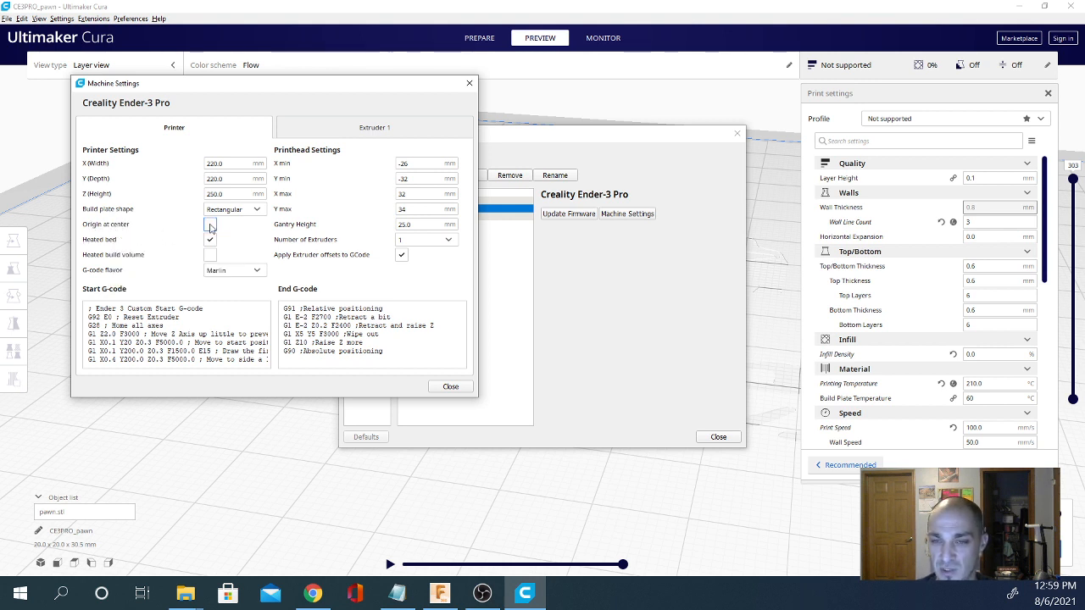
mouse_move(210, 226)
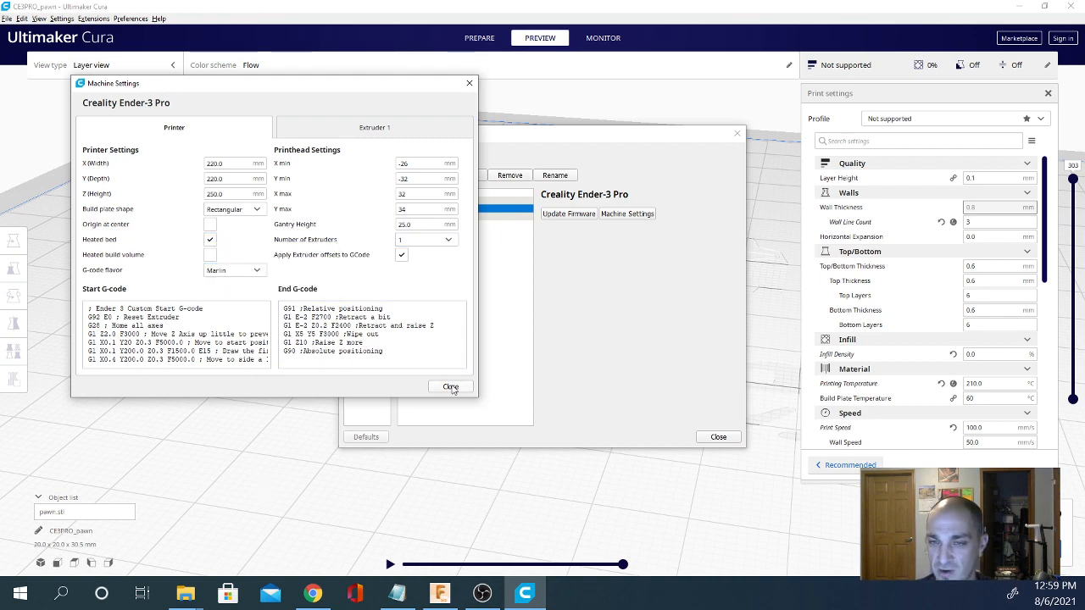
click(449, 387)
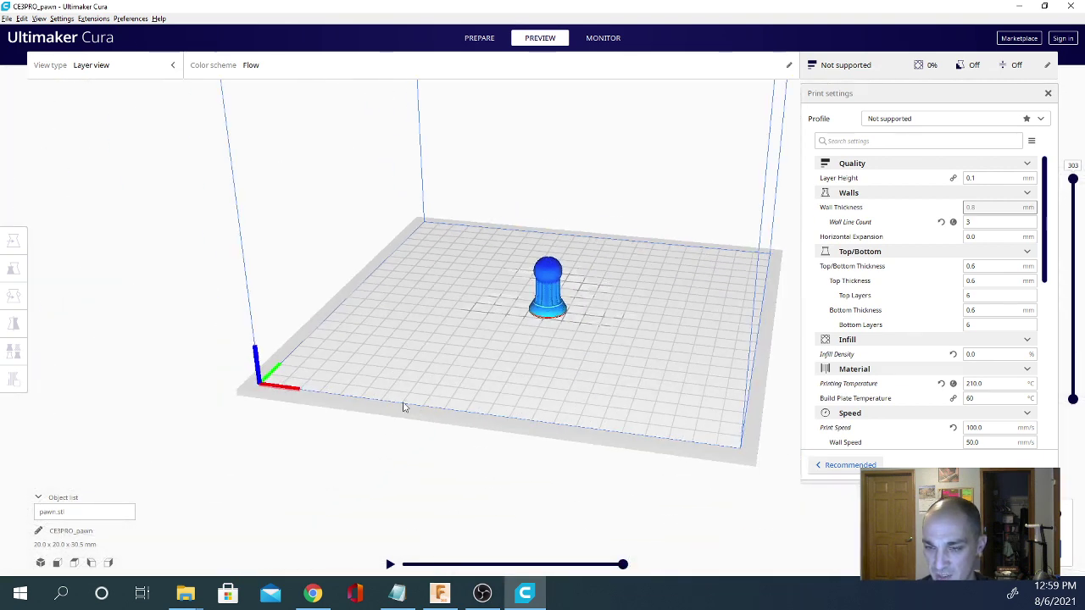
mouse_move(260, 378)
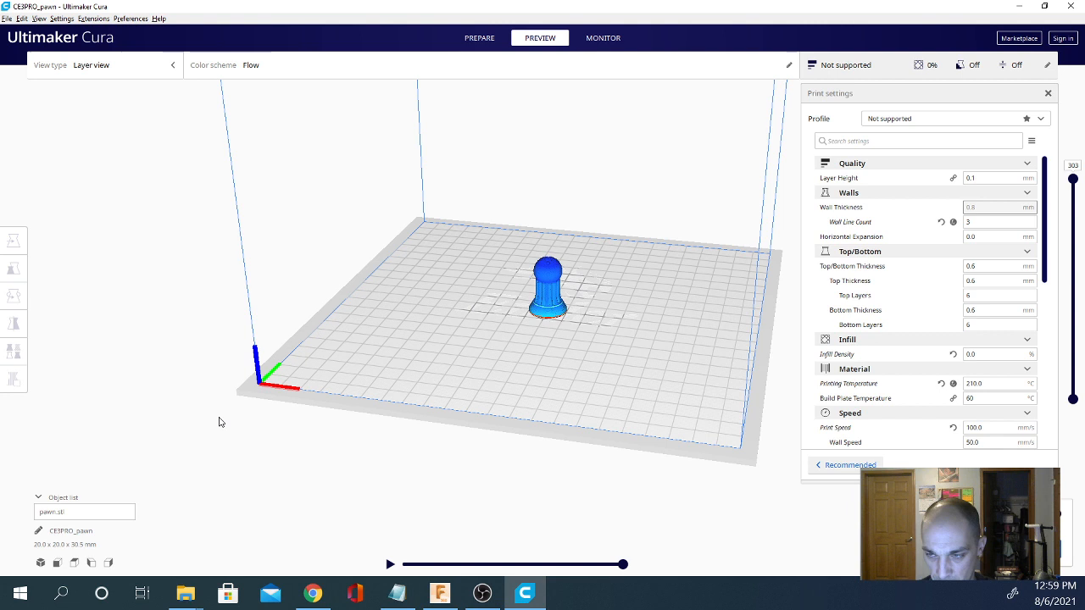
mouse_move(563, 320)
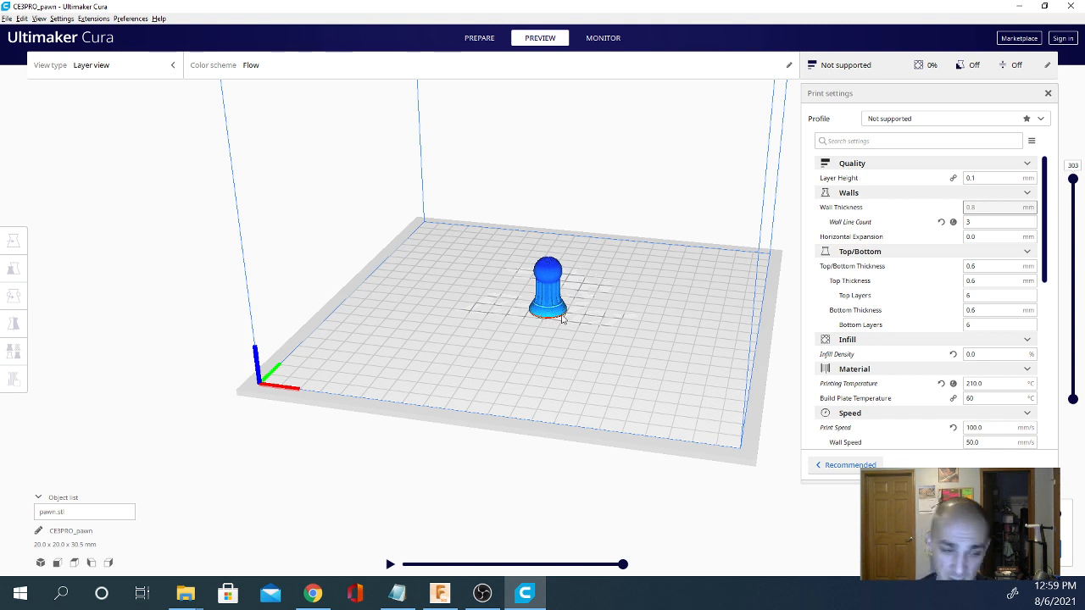
mouse_move(454, 309)
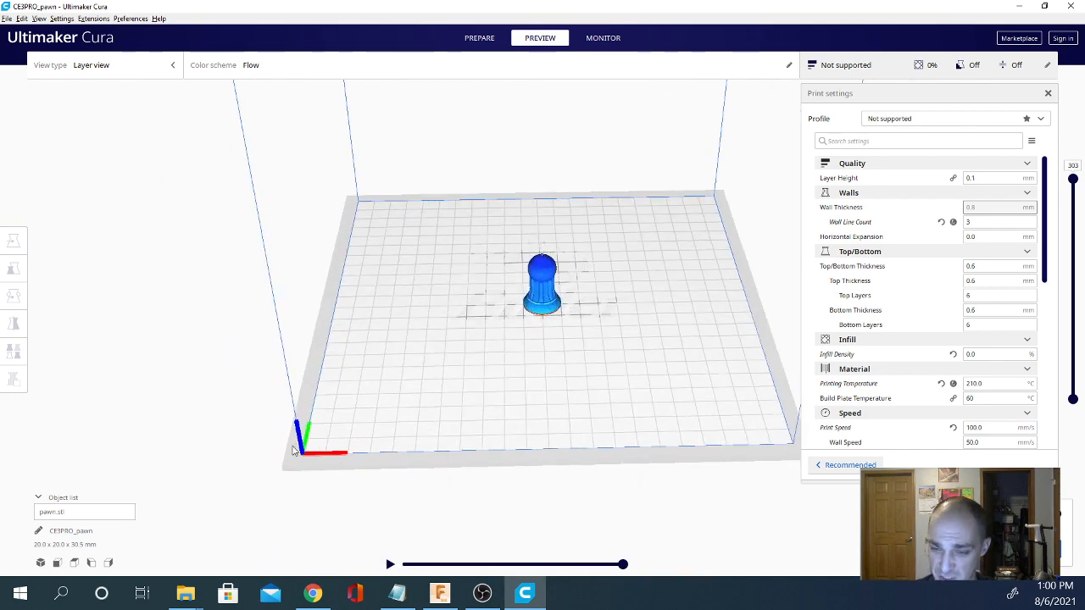
mouse_move(249, 380)
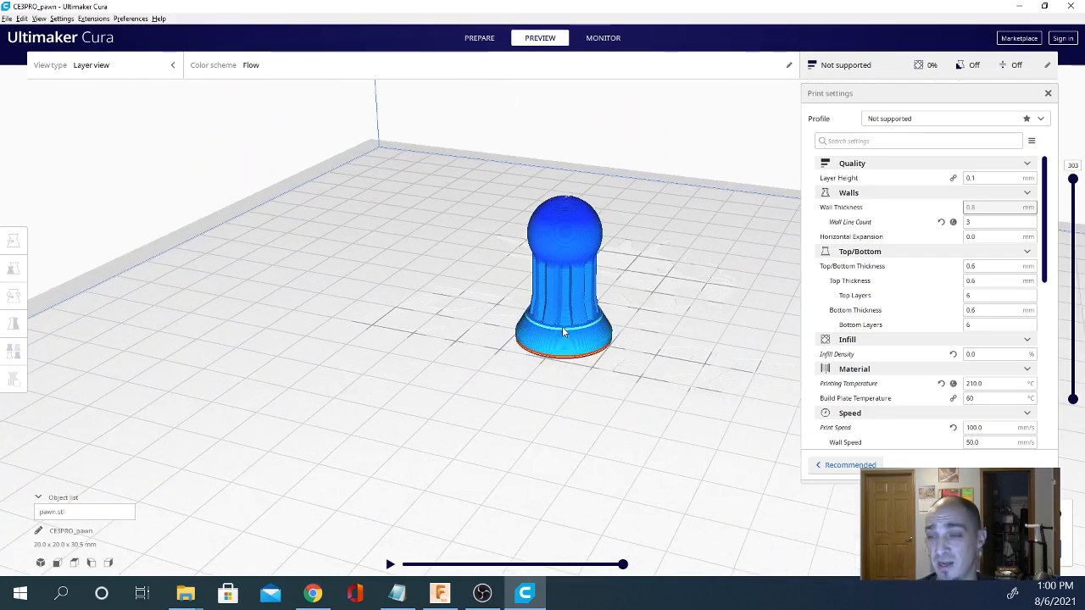
drag(564, 331, 498, 449)
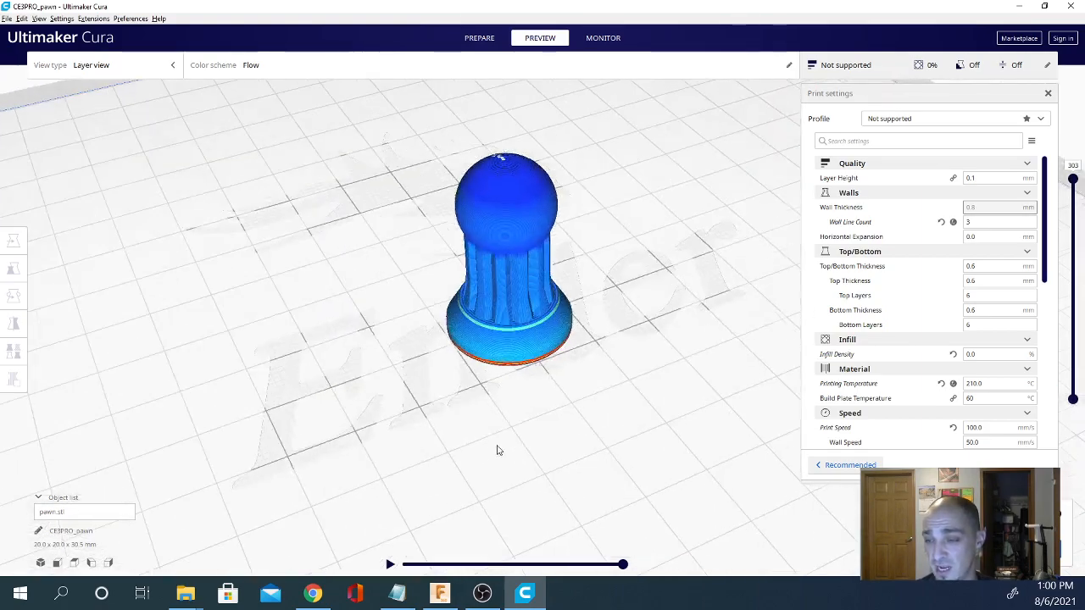
drag(498, 450, 411, 409)
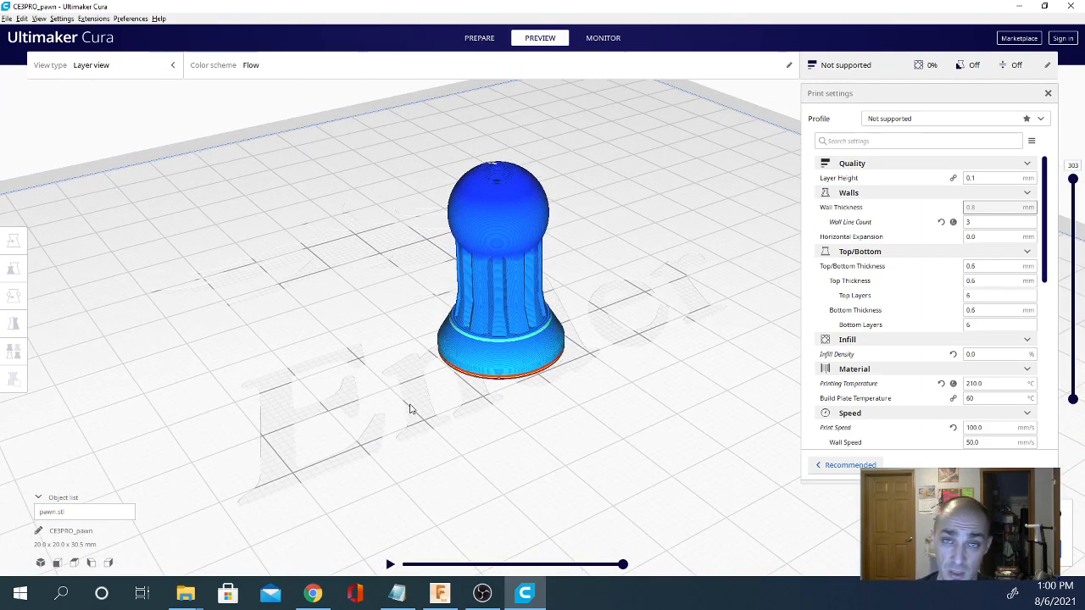
drag(411, 410, 264, 383)
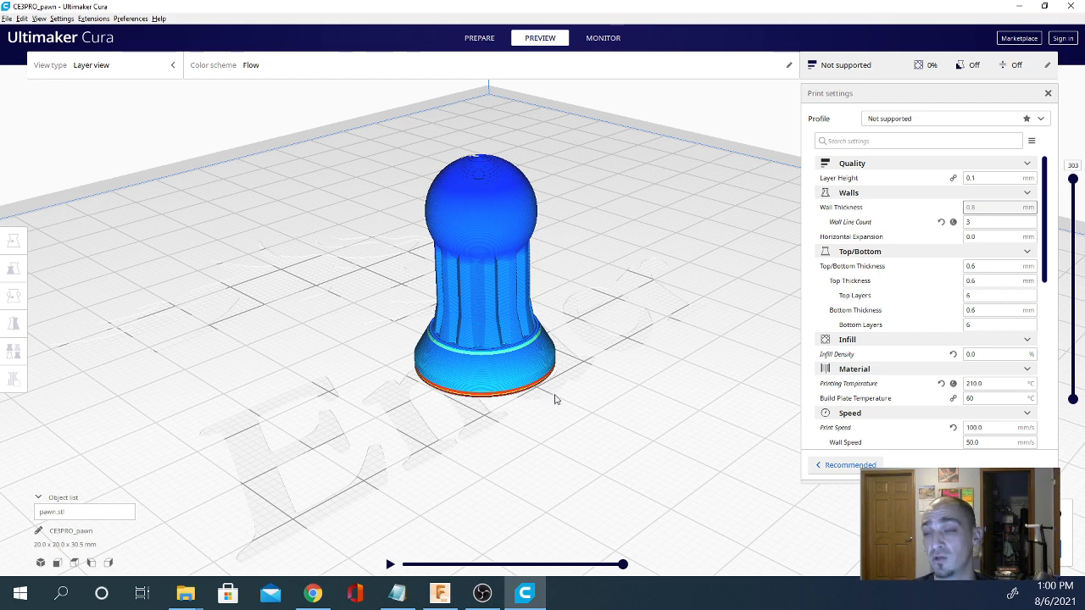
mouse_move(534, 380)
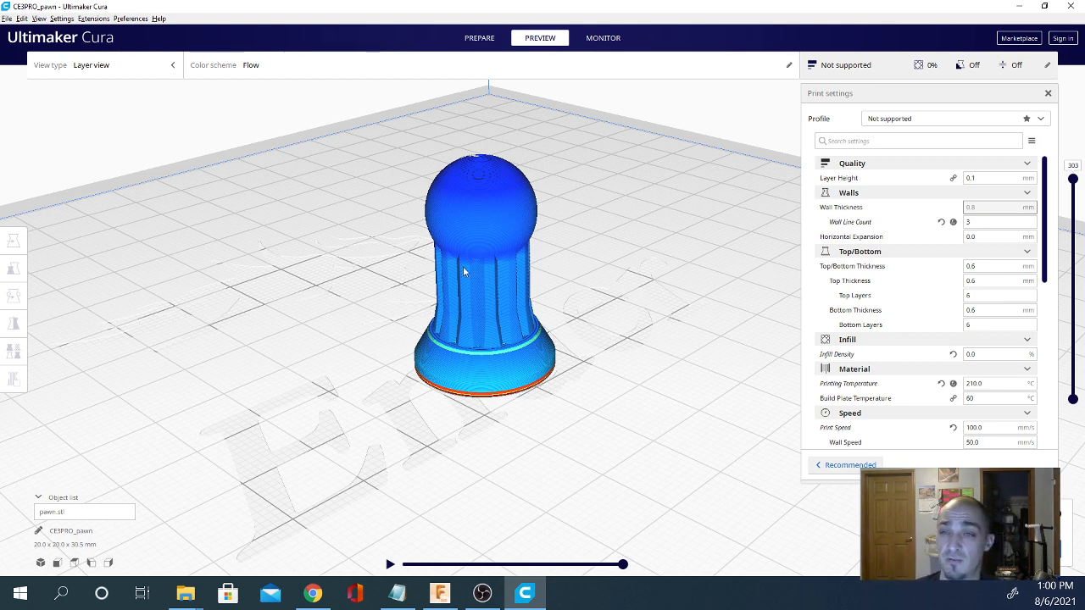
mouse_move(839, 527)
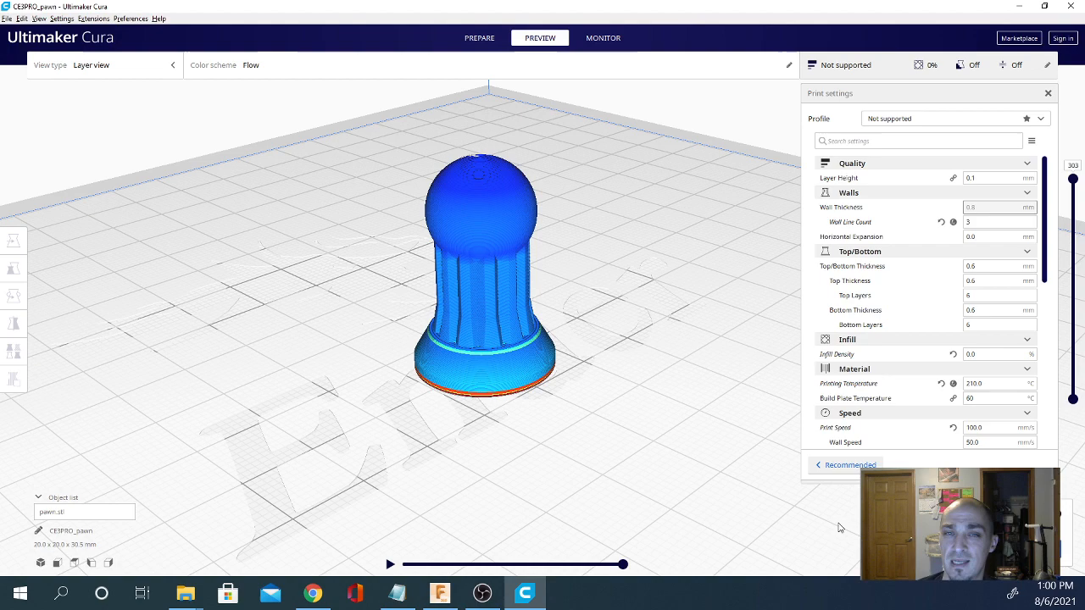